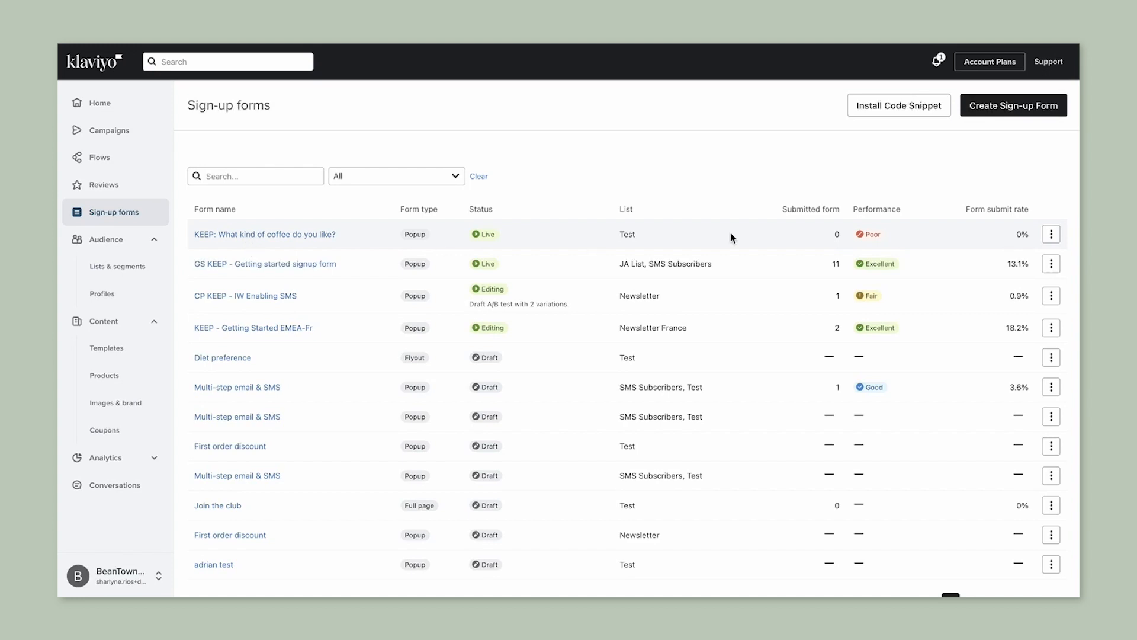
# - Open the 'KEEP: What kind of coffee do you like?' form overview and start an A/B test
pyautogui.click(1051, 233)
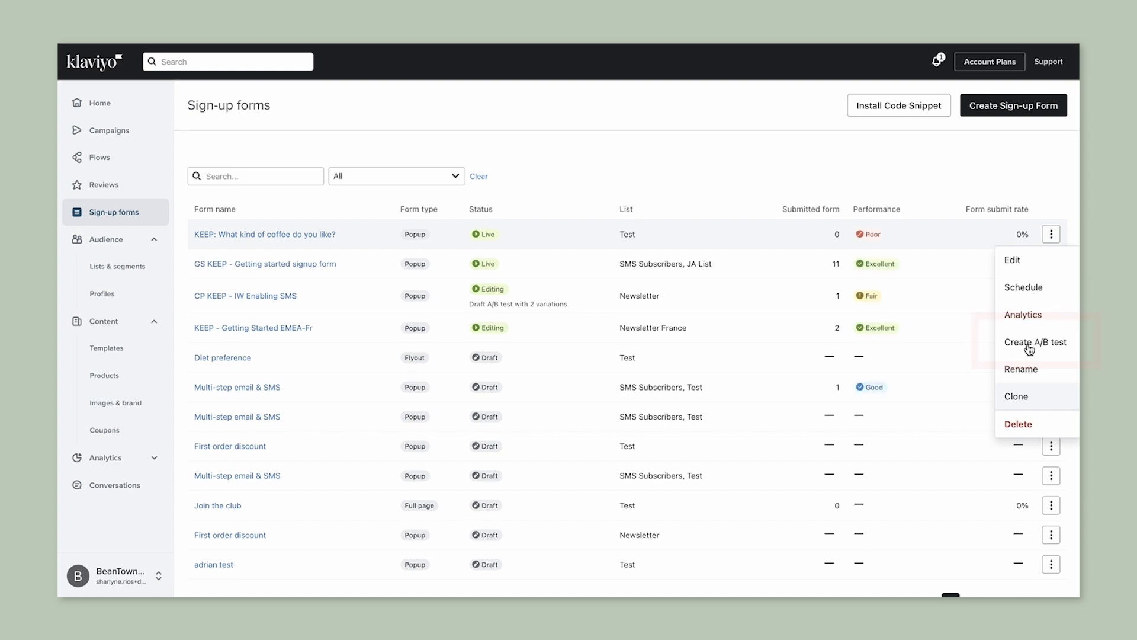
pyautogui.click(1035, 342)
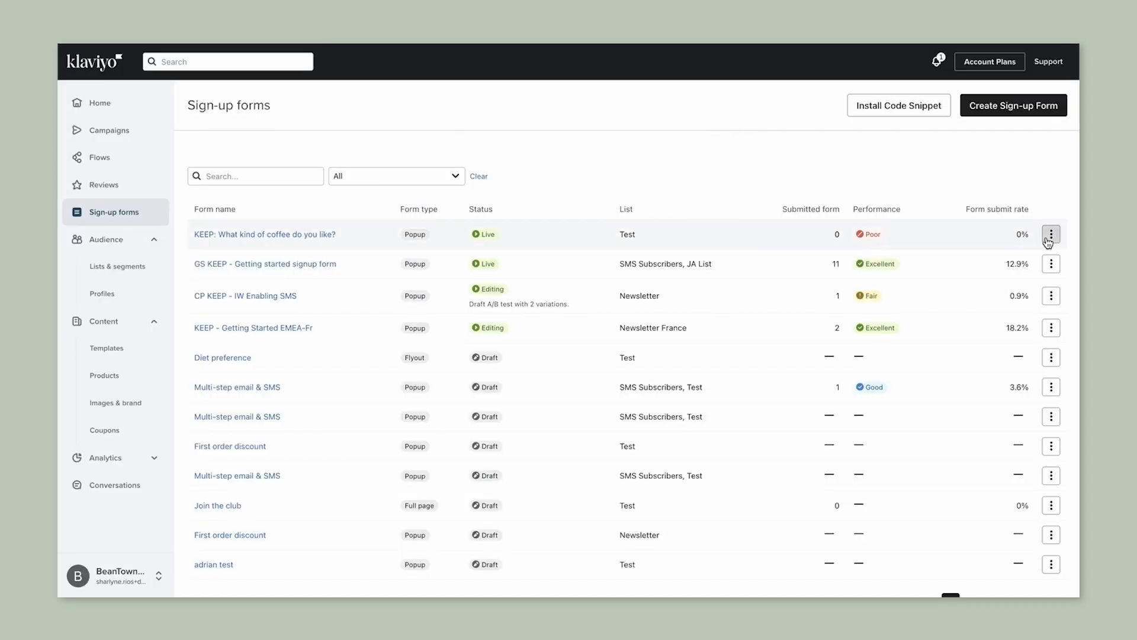
pyautogui.click(263, 233)
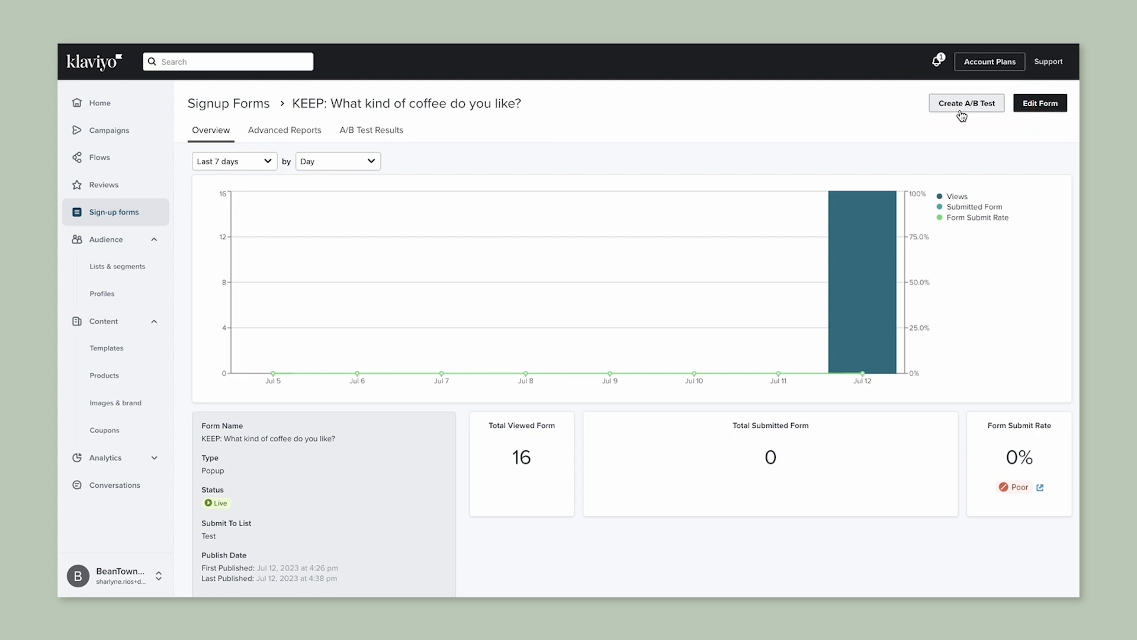
pyautogui.click(1038, 103)
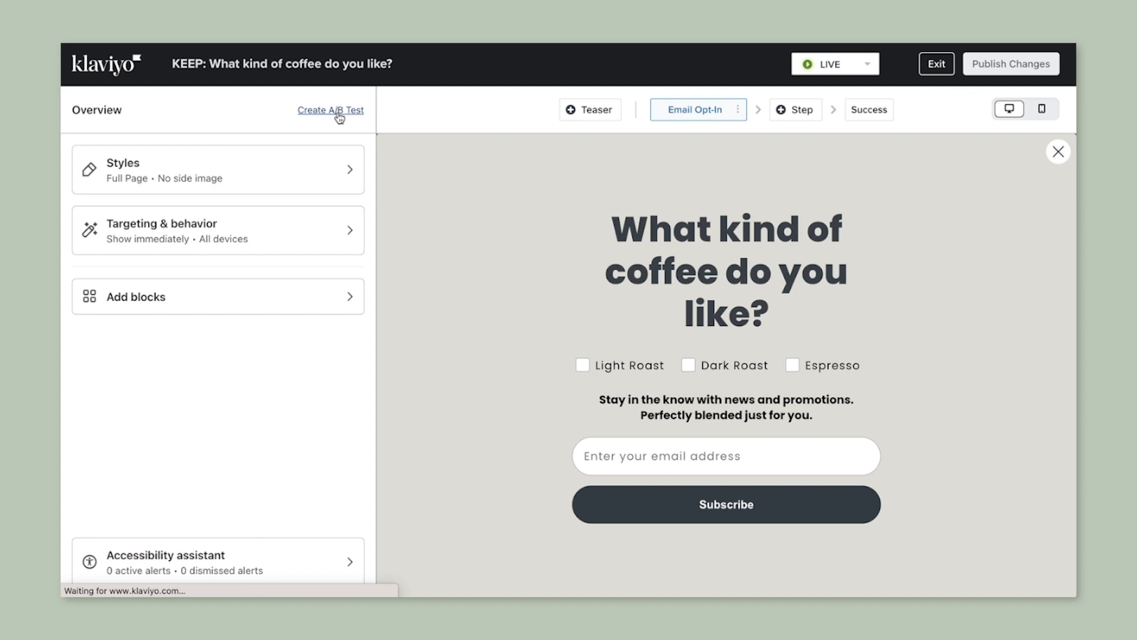
# - Name the test variations 'KEEP: What kind of coffee do you like? Blue' and '…Gray'
pyautogui.click(330, 110)
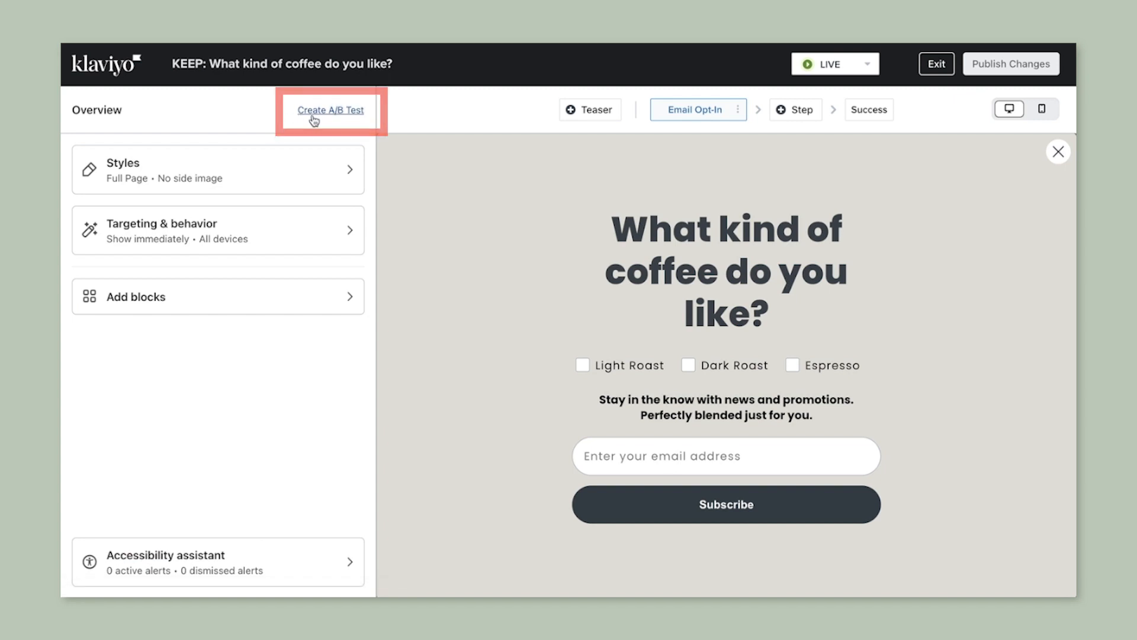
pyautogui.click(329, 110)
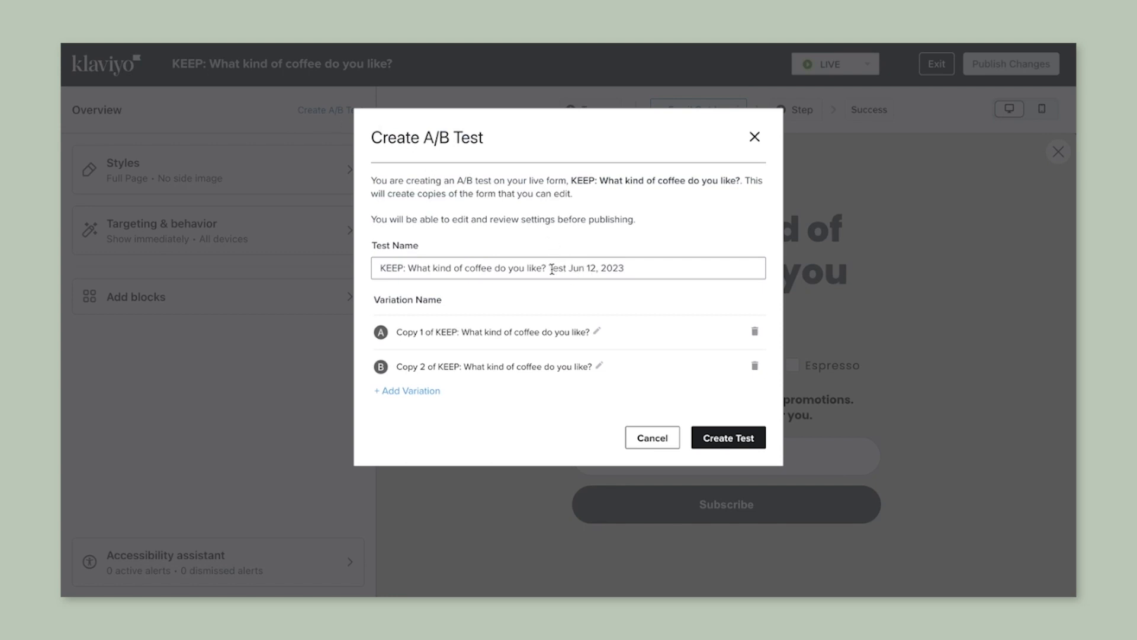
pyautogui.click(569, 268)
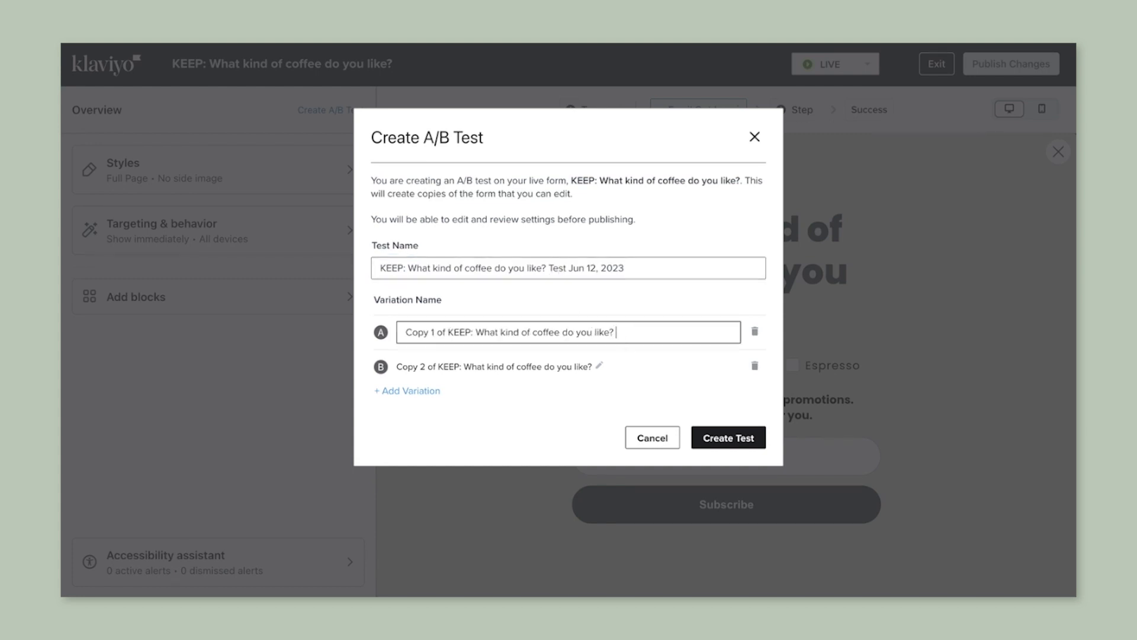
pyautogui.write('Blue')
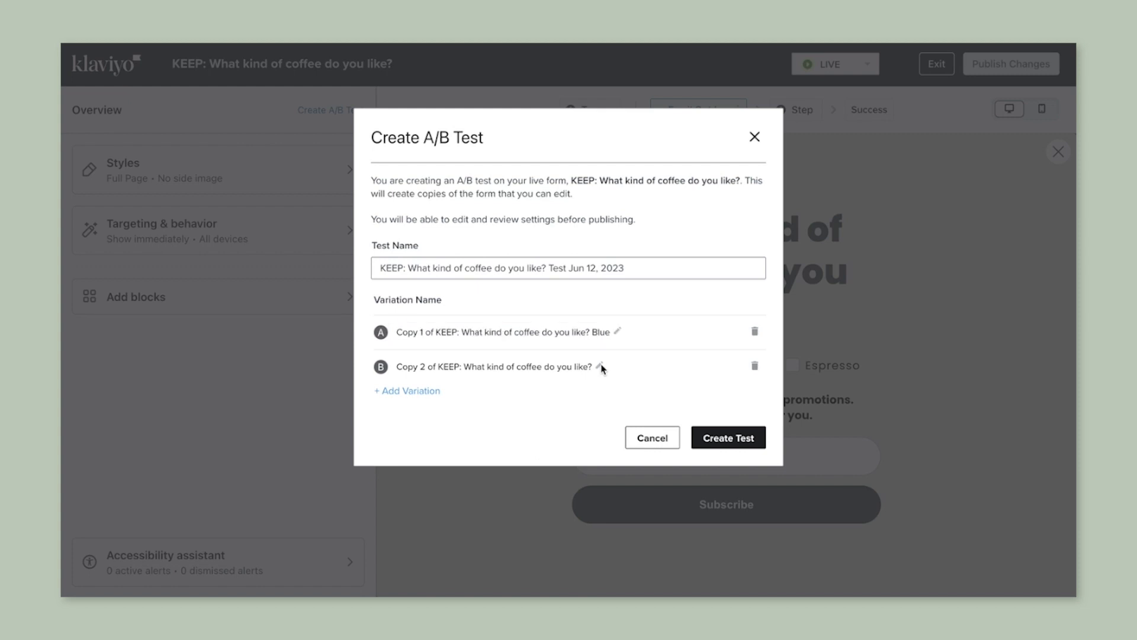
pyautogui.write('Gray')
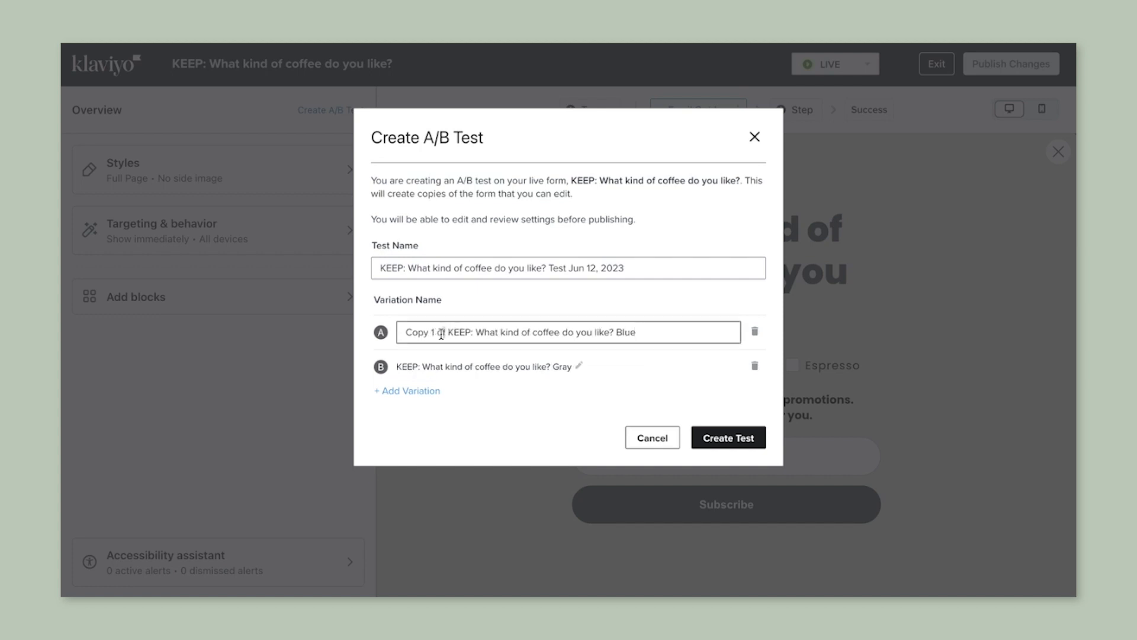
pyautogui.write('KEEP: What kind of coffee do you like? Blue')
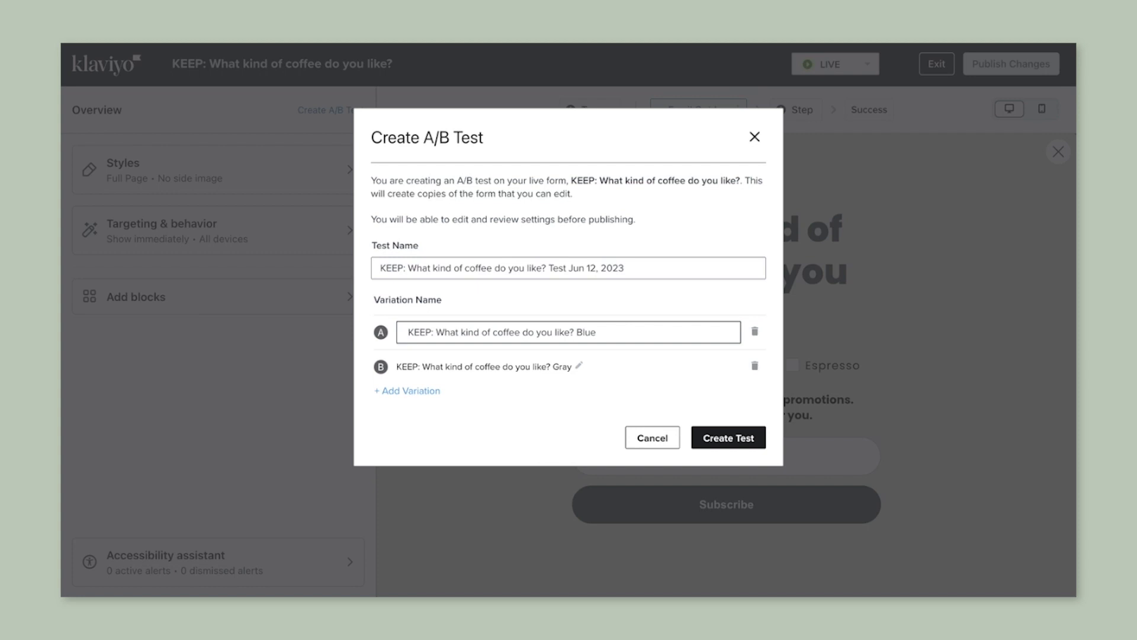
pyautogui.moveTo(697, 386)
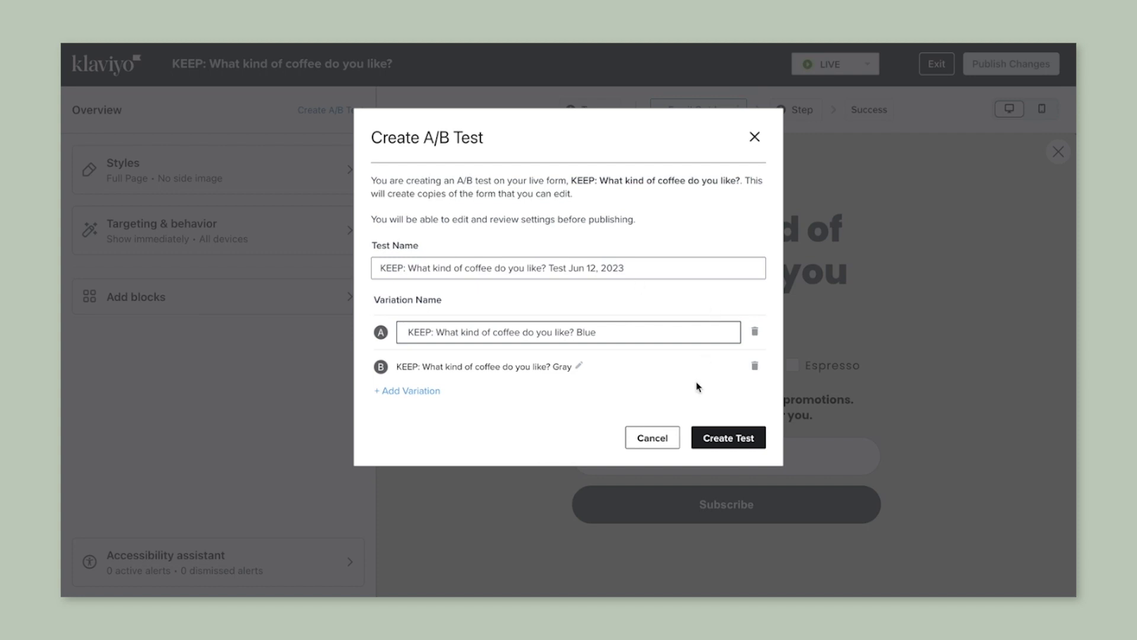
pyautogui.moveTo(690, 421)
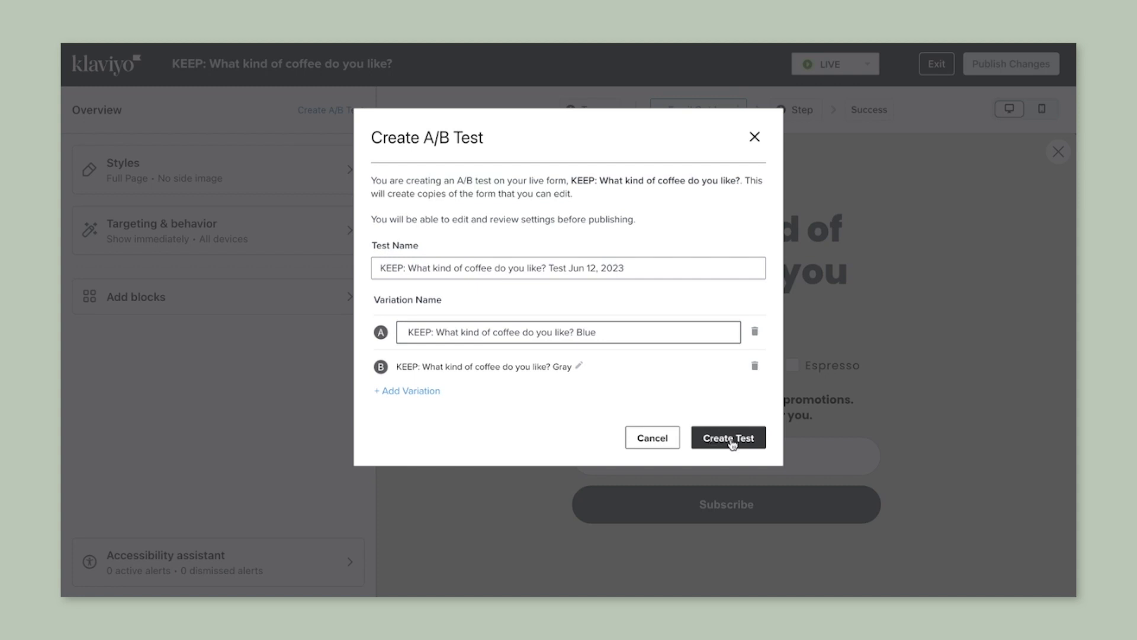
# - Create the draft test and view the live form with variations A and B
pyautogui.click(726, 437)
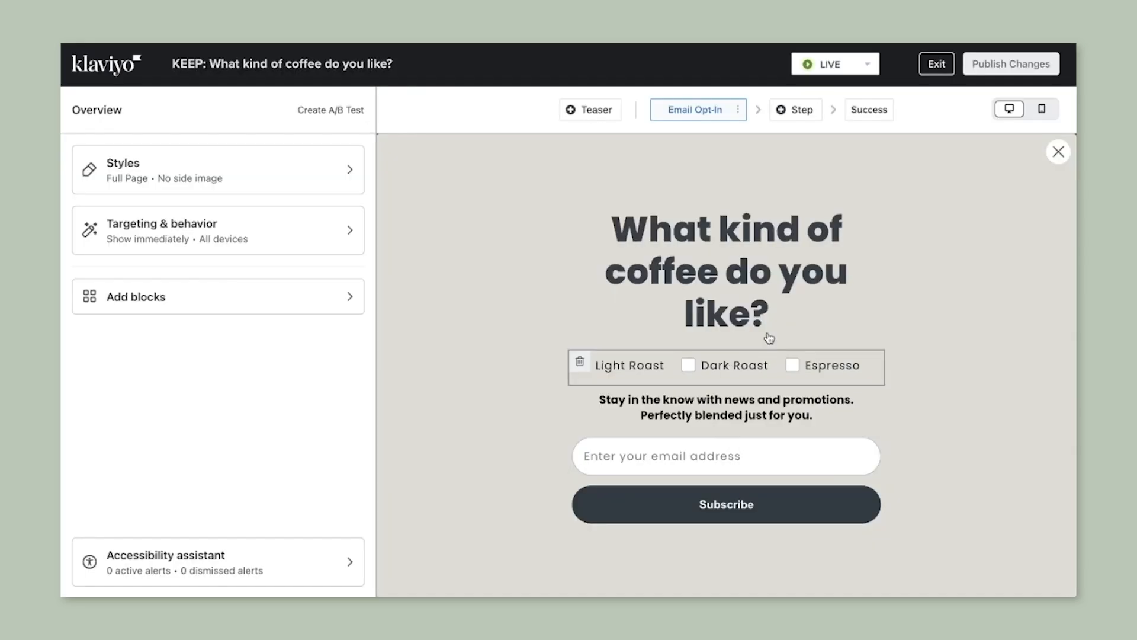
pyautogui.click(331, 109)
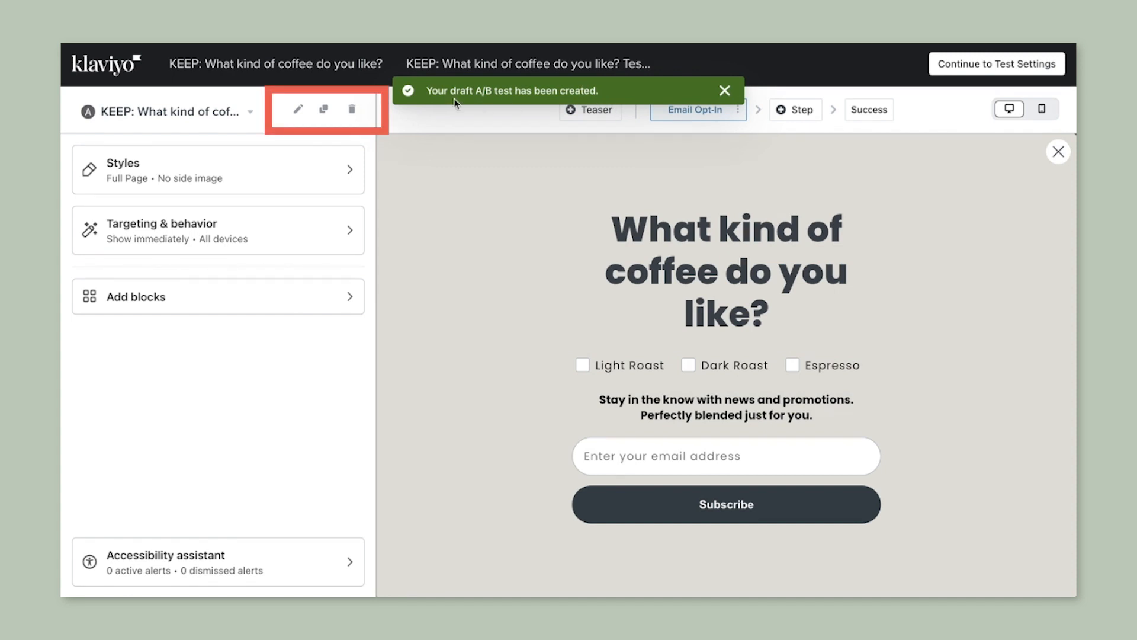
pyautogui.click(724, 91)
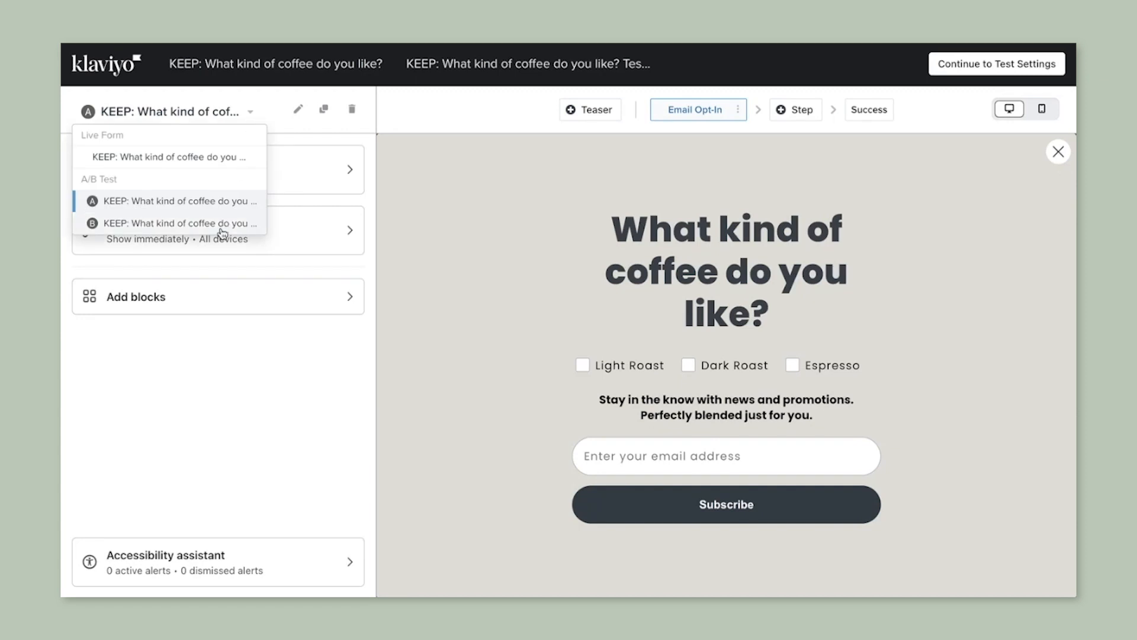
pyautogui.moveTo(297, 109)
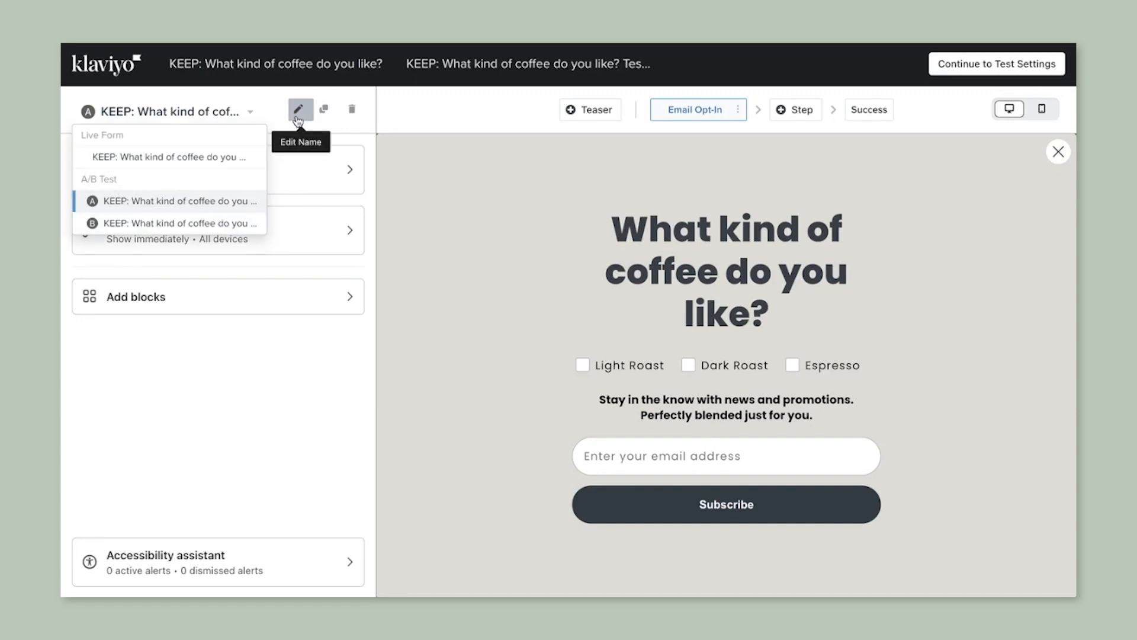
pyautogui.moveTo(352, 110)
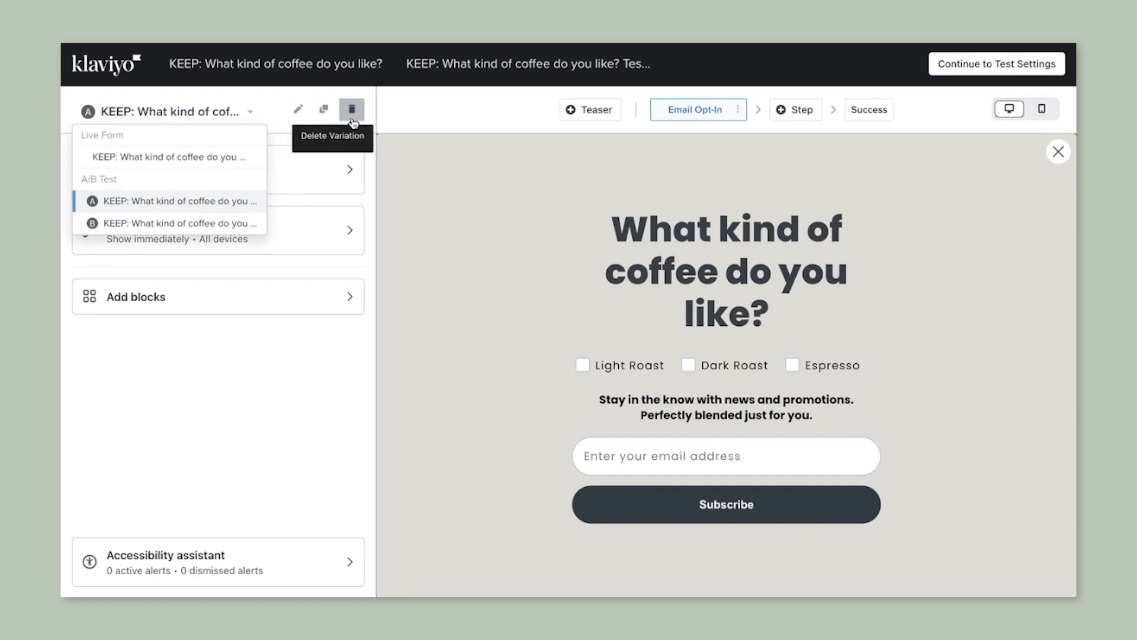
pyautogui.moveTo(342, 121)
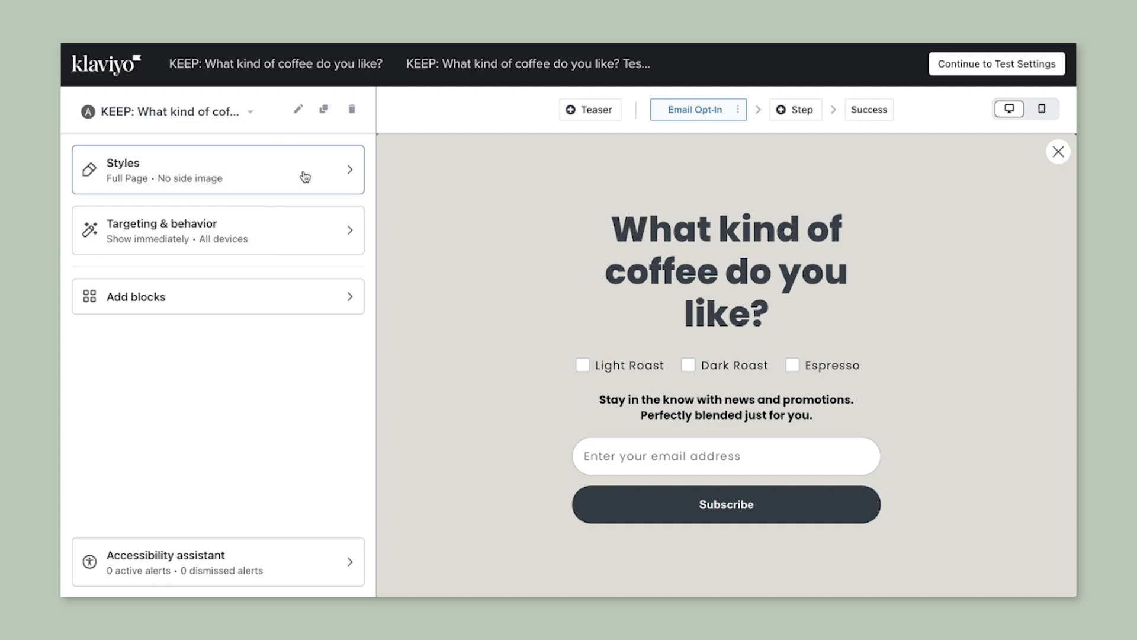
# - Set variation A's background color to blue #4794D1 in Styles
pyautogui.click(217, 169)
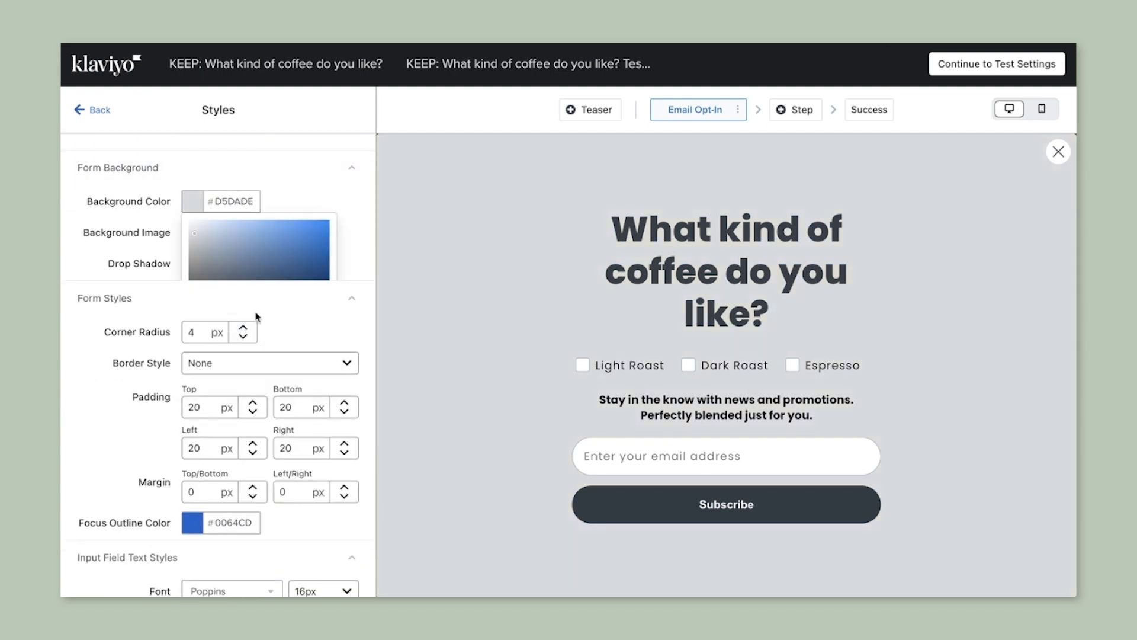
pyautogui.click(282, 238)
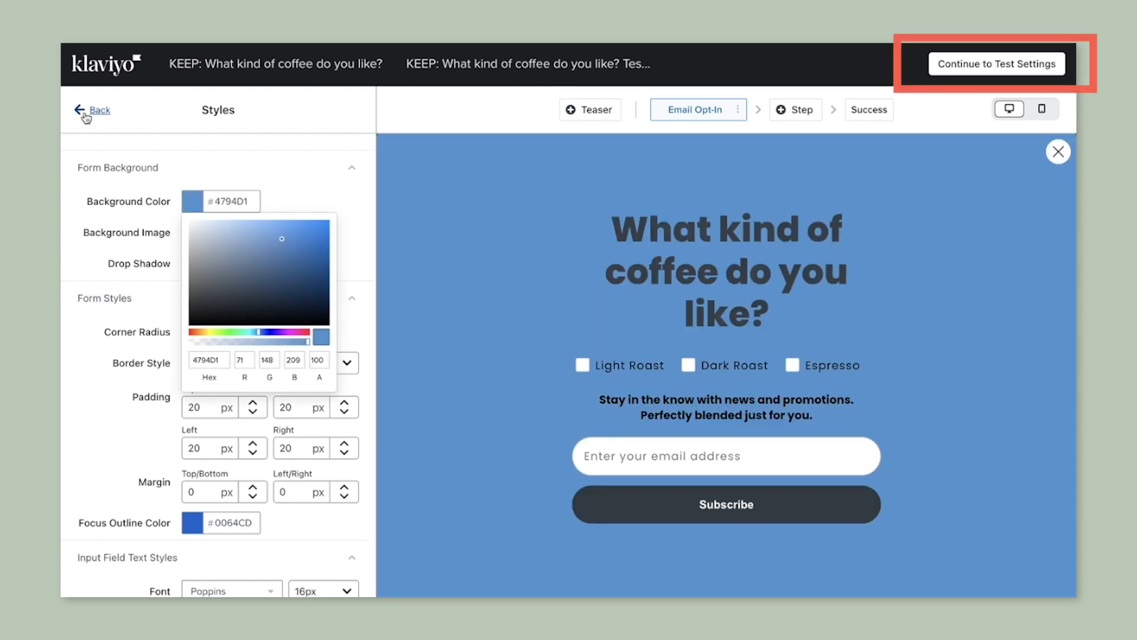
pyautogui.click(99, 110)
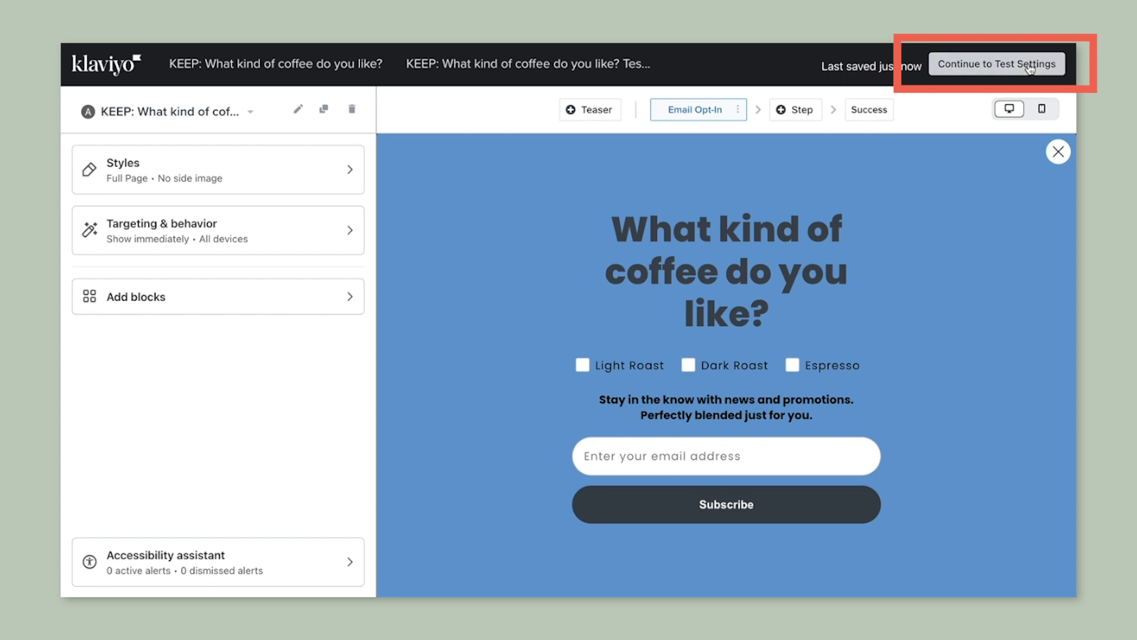
pyautogui.click(996, 64)
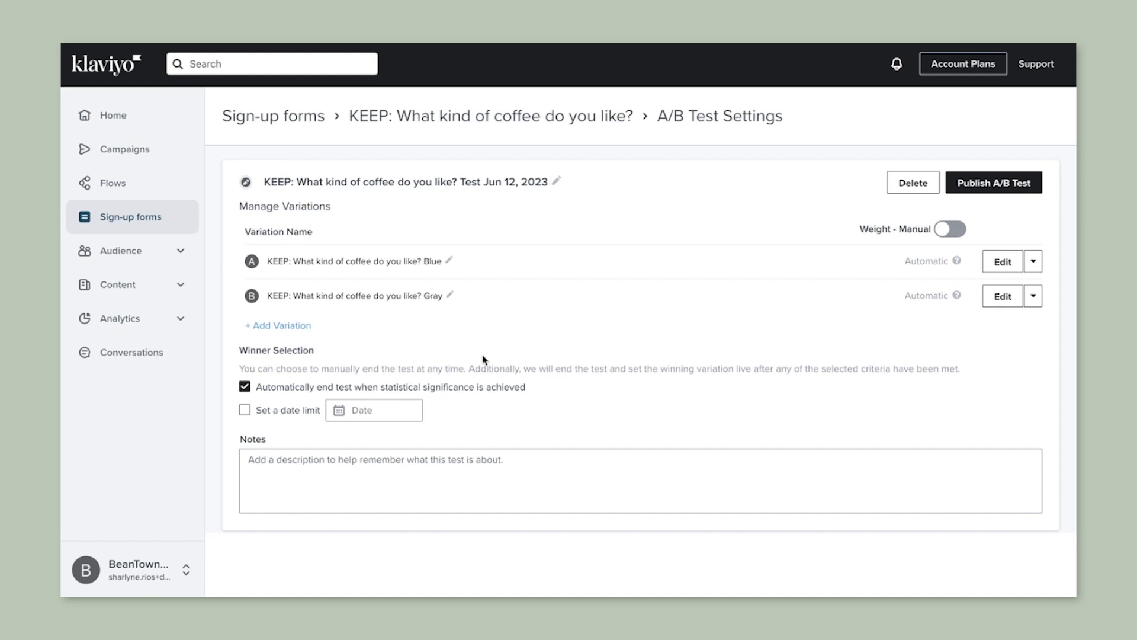
pyautogui.moveTo(350, 287)
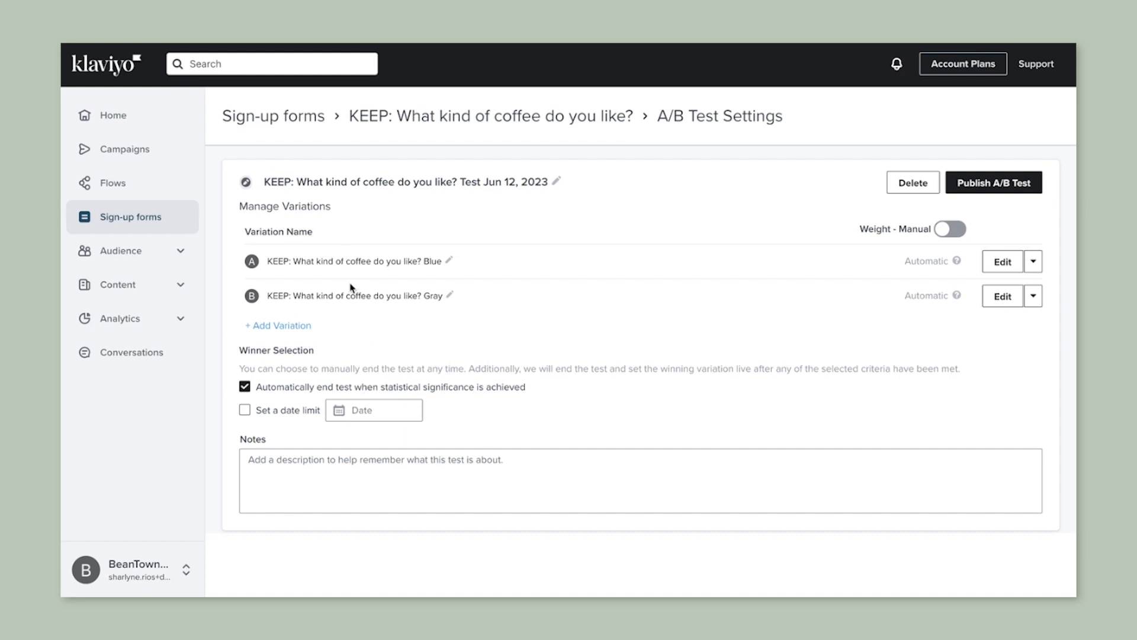
pyautogui.moveTo(384, 280)
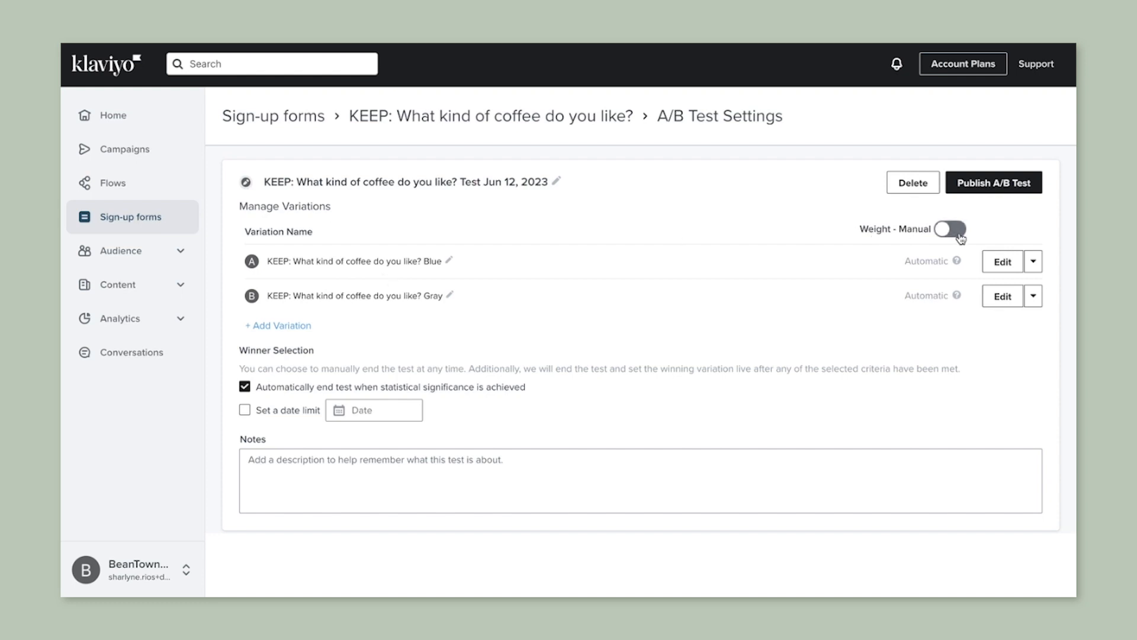
pyautogui.click(950, 229)
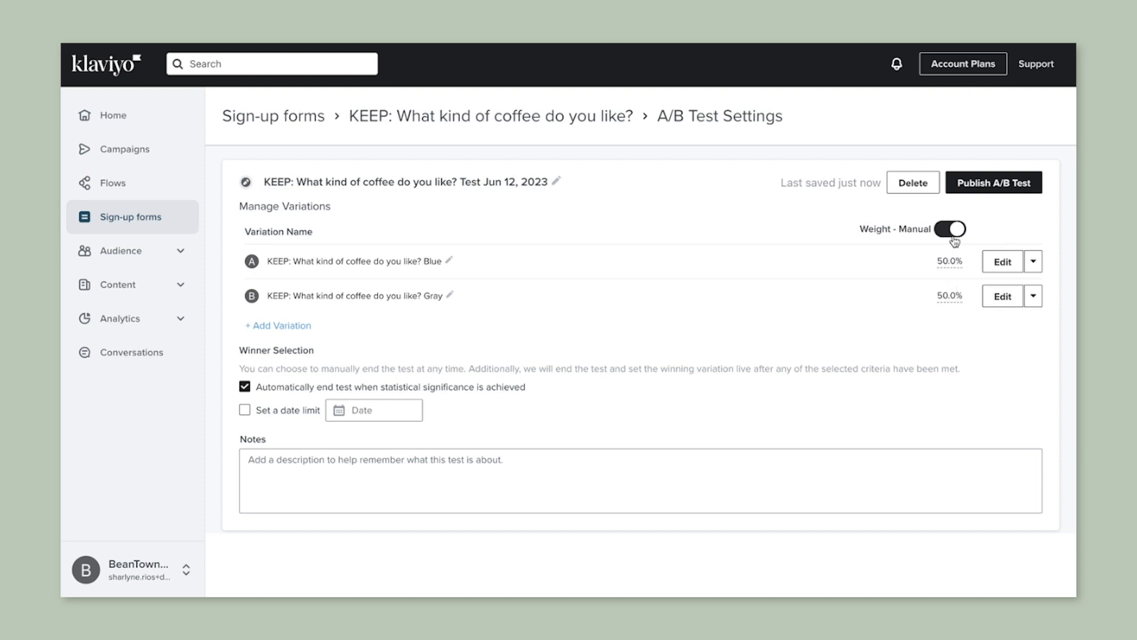
pyautogui.moveTo(943, 248)
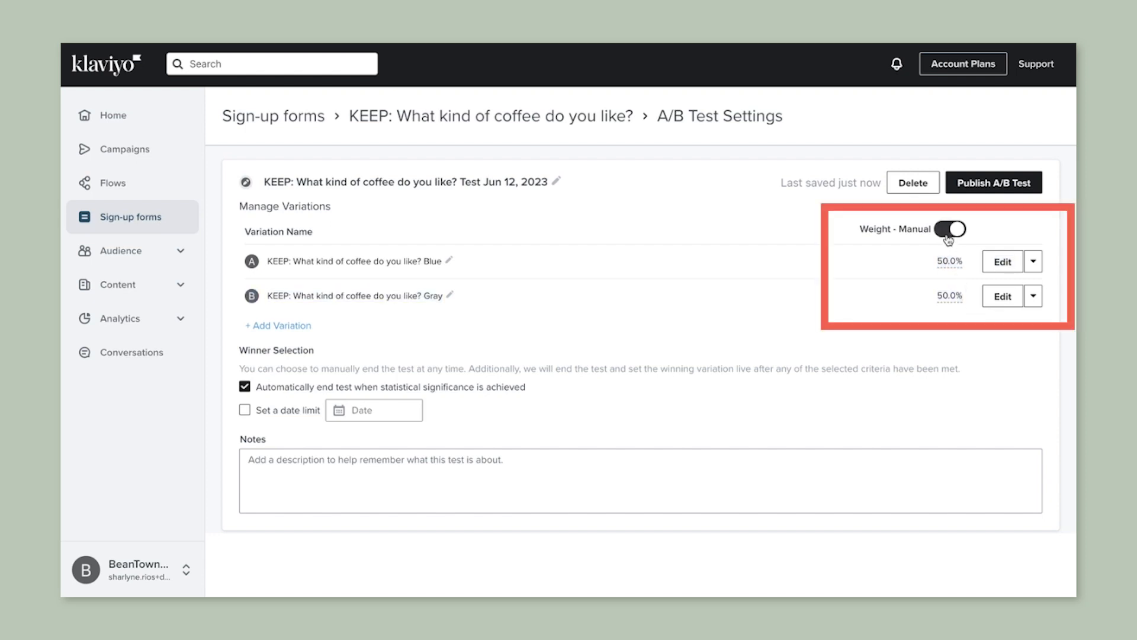
pyautogui.click(952, 229)
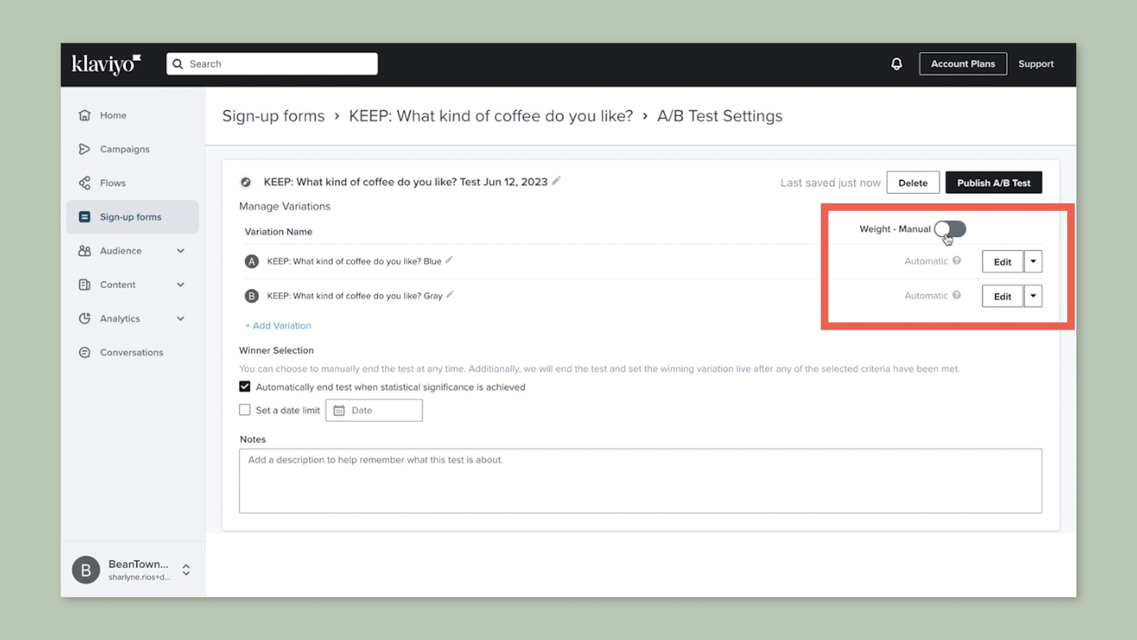
pyautogui.click(949, 229)
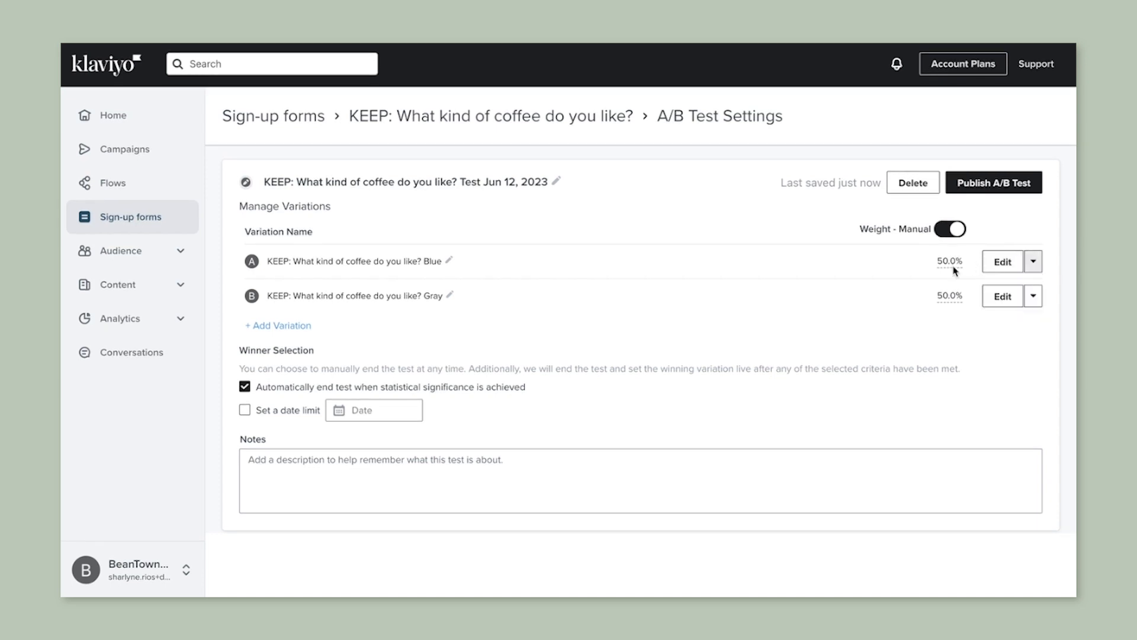
pyautogui.click(949, 261)
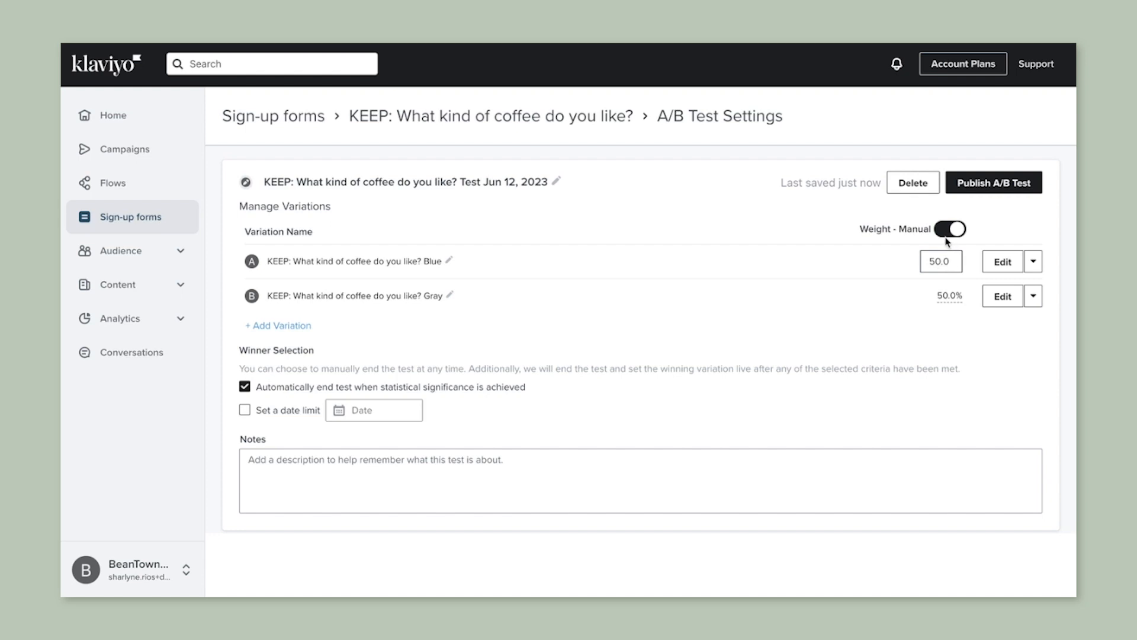
pyautogui.click(949, 229)
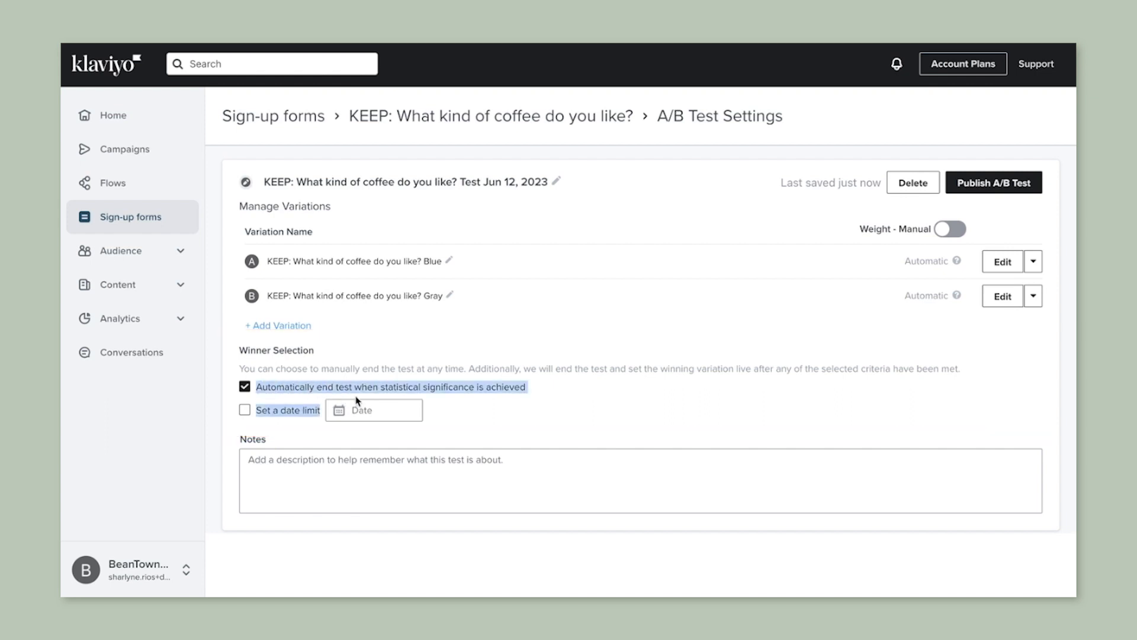
pyautogui.moveTo(528, 398)
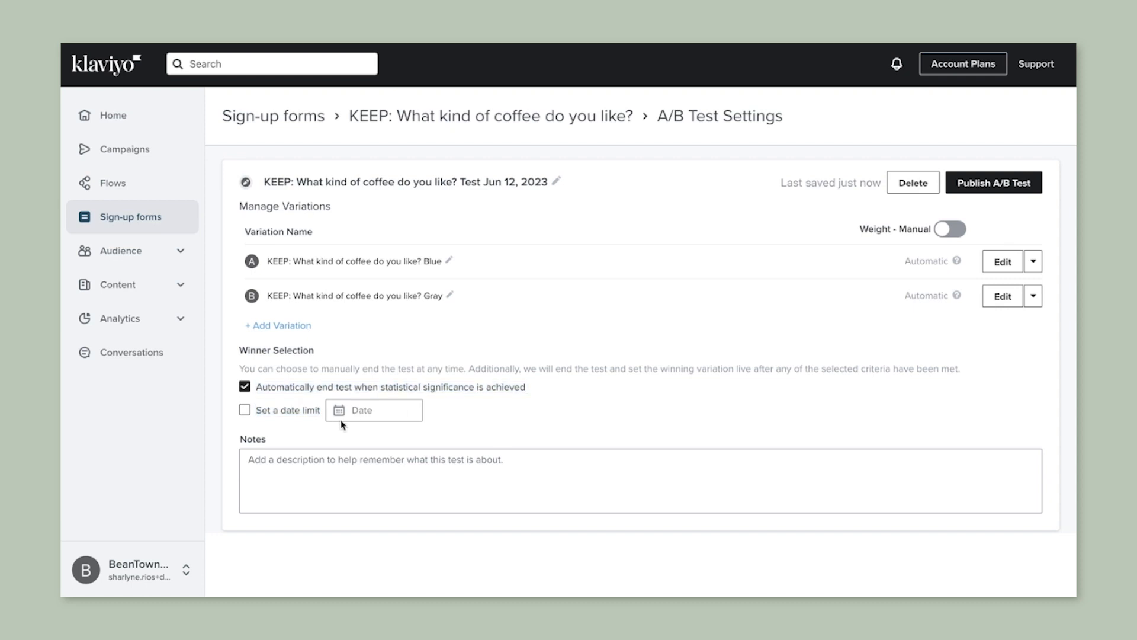
# - Limit the test to end by July 28, 2023 and add the note 'Color test'
pyautogui.click(374, 410)
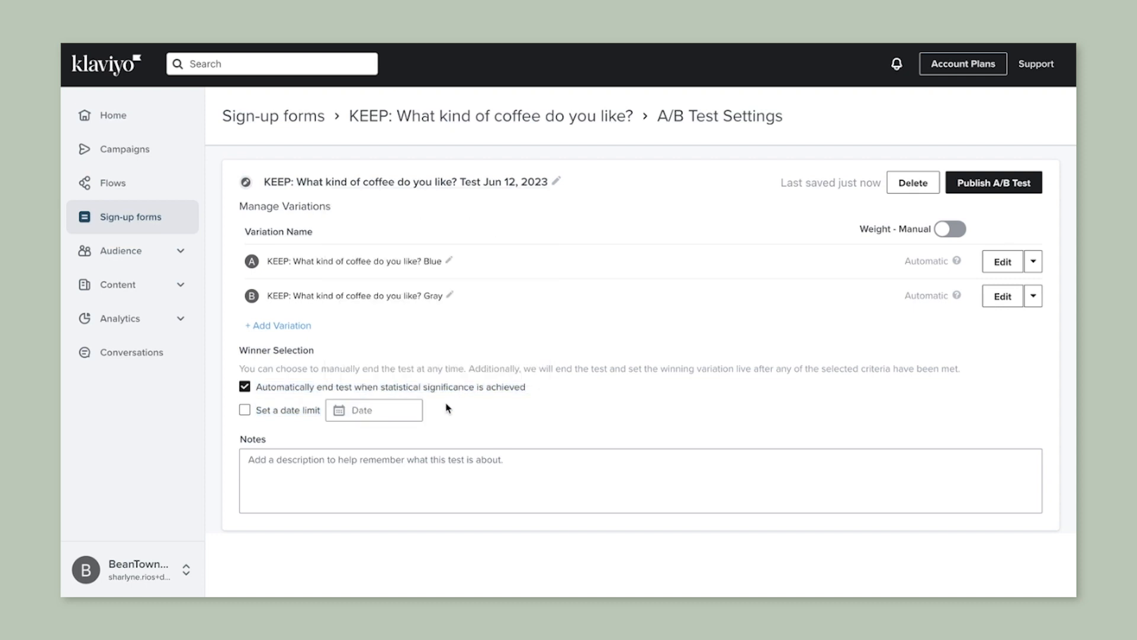
pyautogui.click(244, 410)
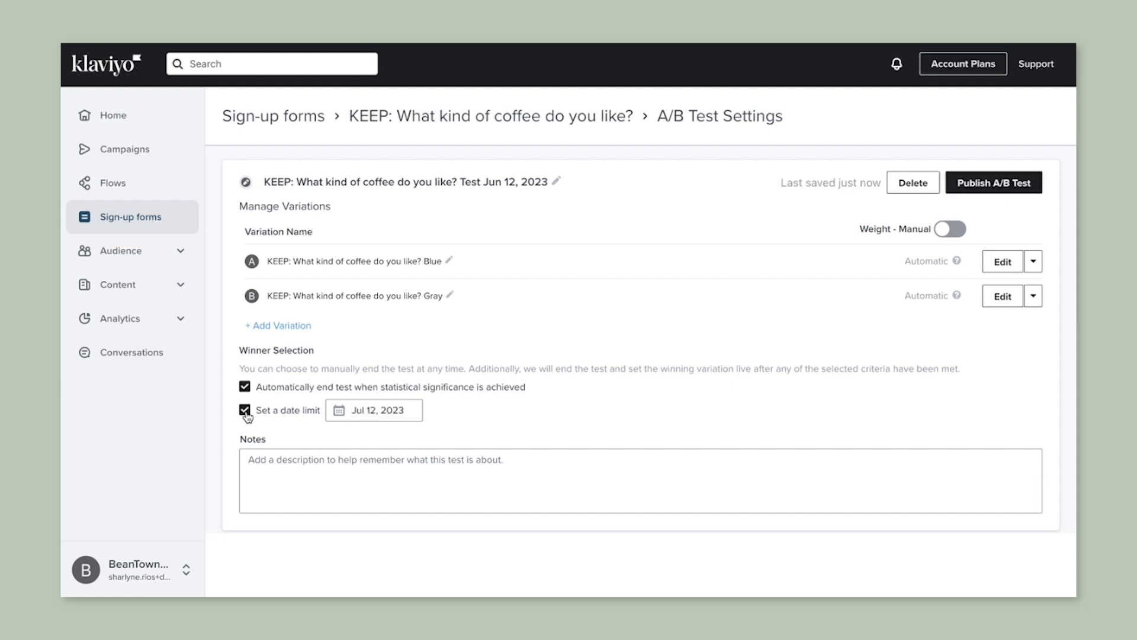
pyautogui.click(374, 410)
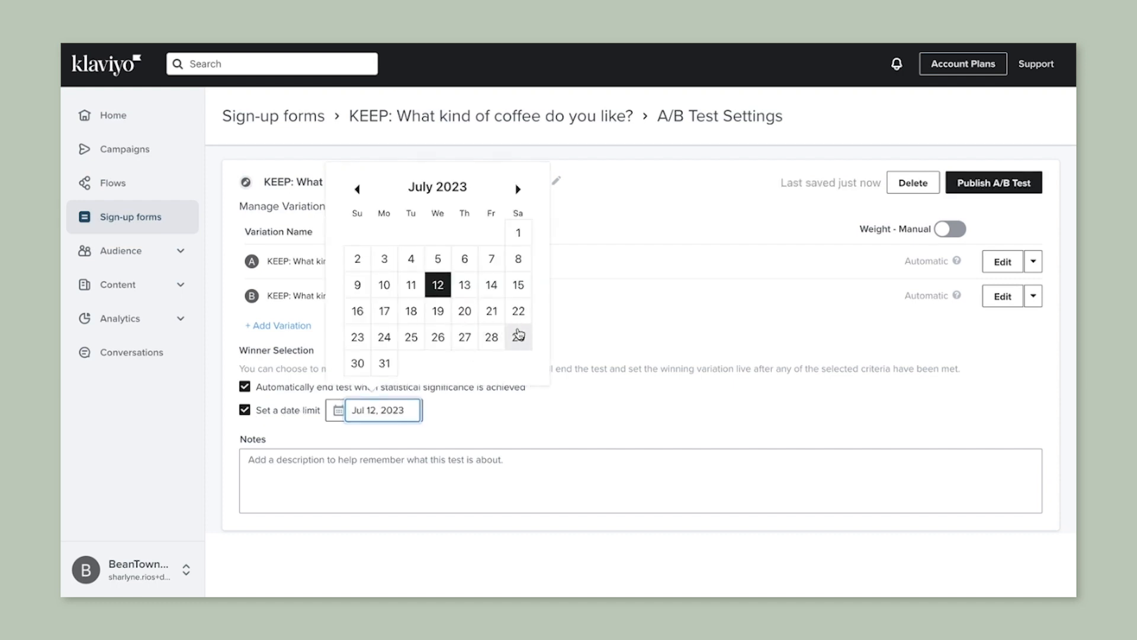
pyautogui.click(491, 336)
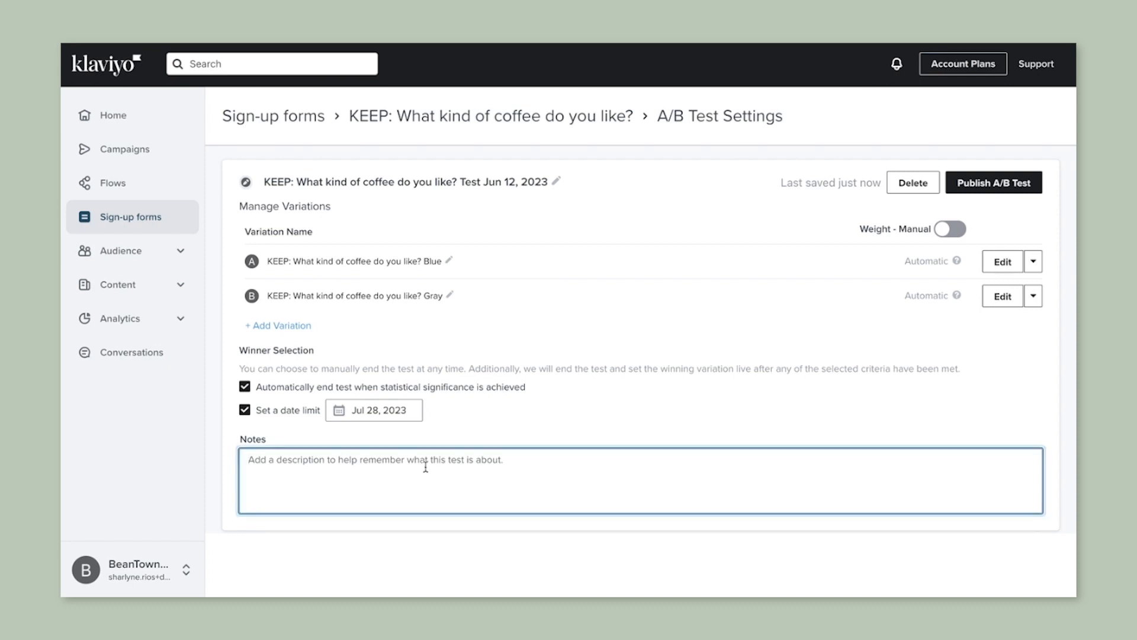
pyautogui.write('Color')
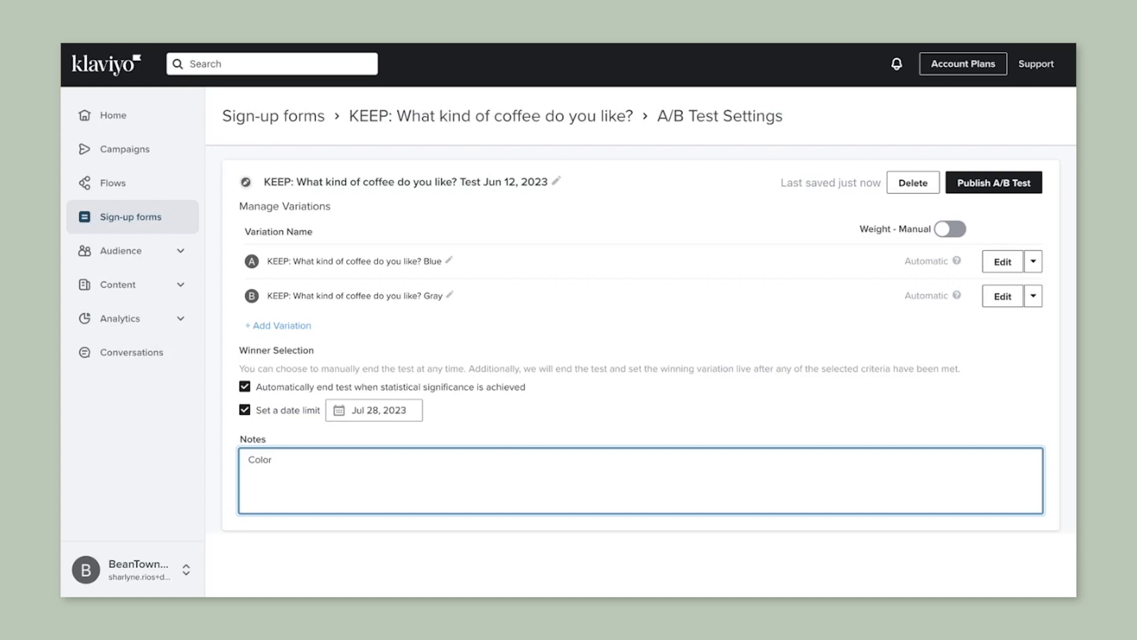
pyautogui.write('test')
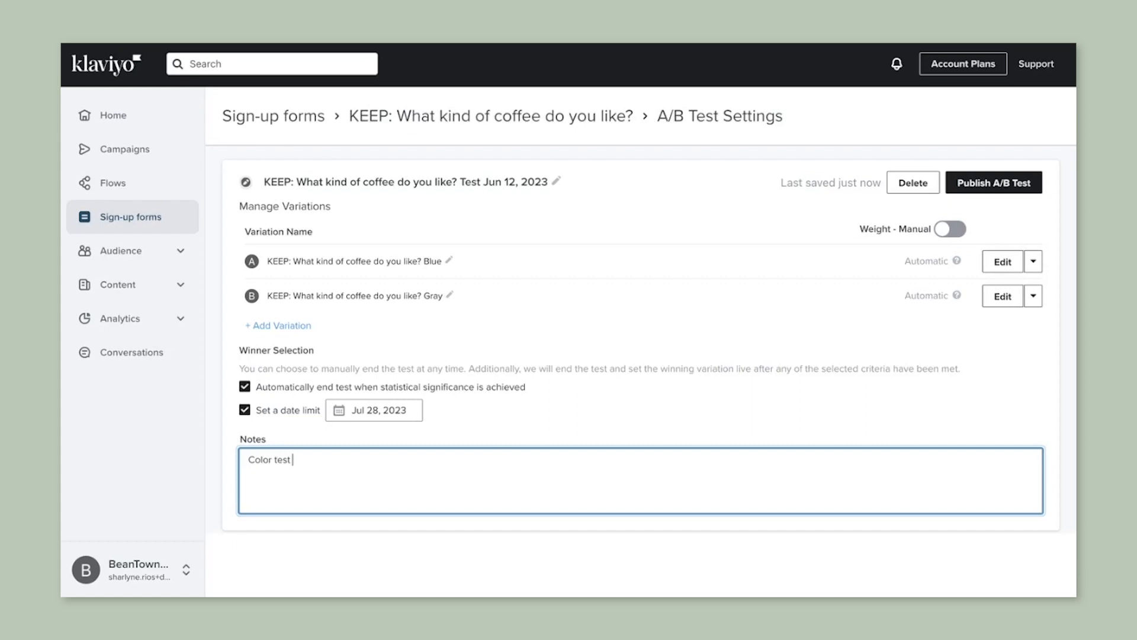
pyautogui.moveTo(1012, 200)
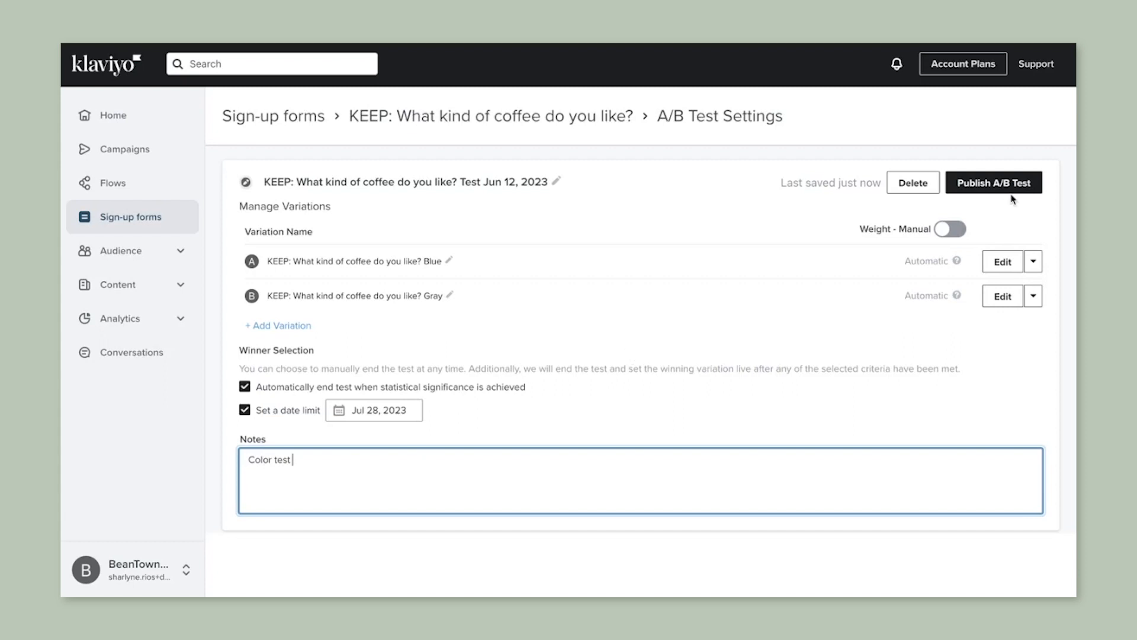
# - Publish the coffee form A/B test and confirm it going live on the website
pyautogui.click(994, 182)
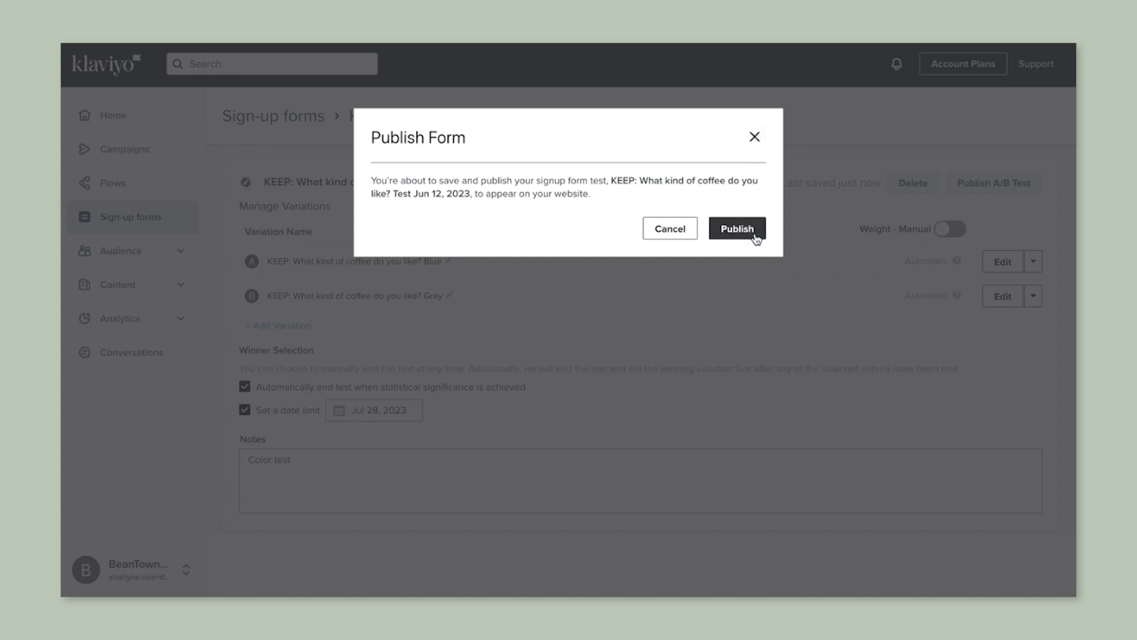
pyautogui.click(736, 228)
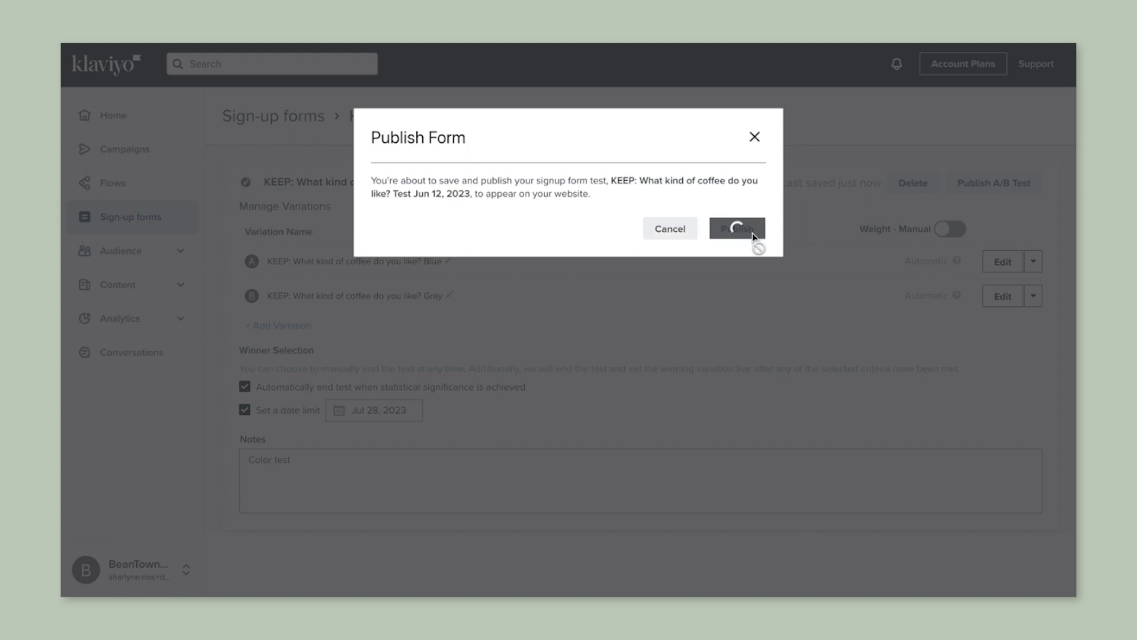
pyautogui.click(737, 229)
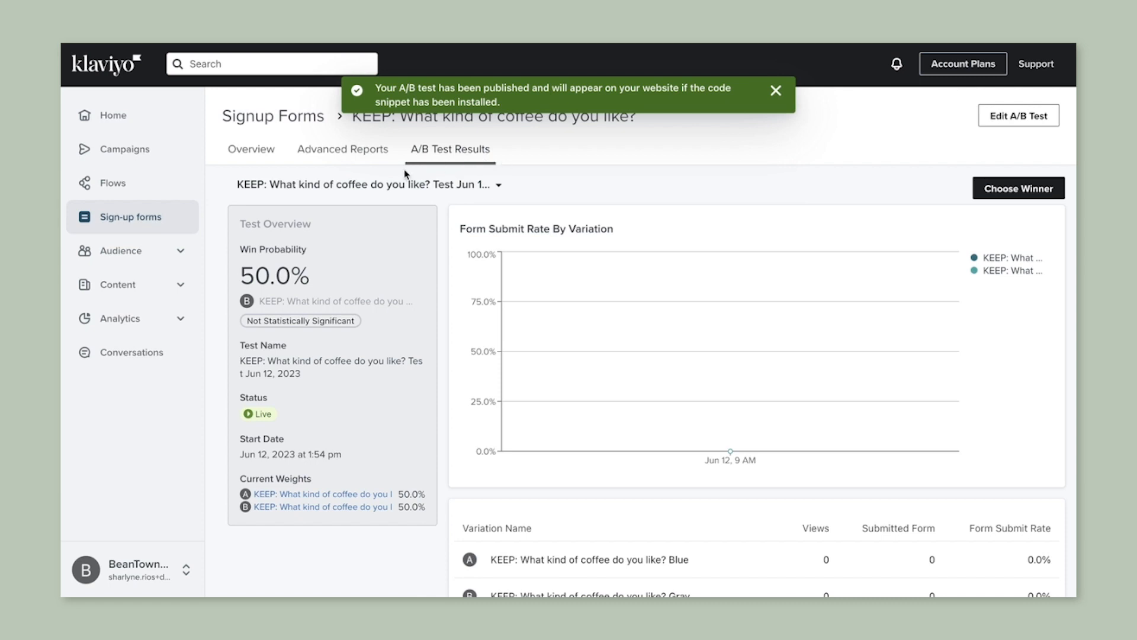
# - Close the success banner and scroll the Blue and Gray results table
pyautogui.click(775, 90)
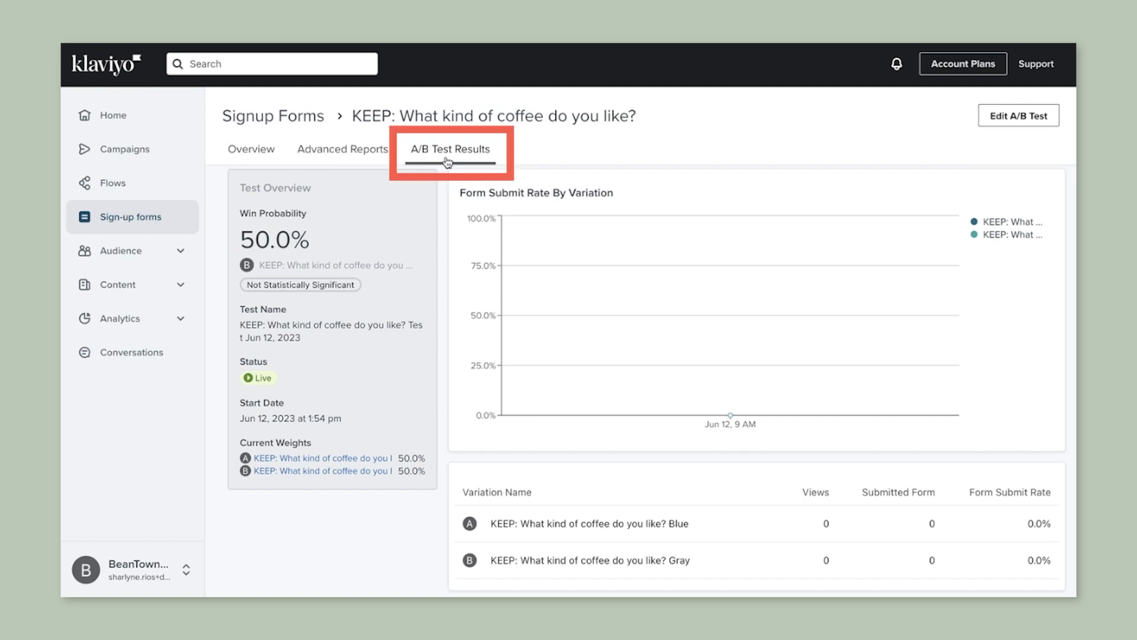
pyautogui.scroll(-3)
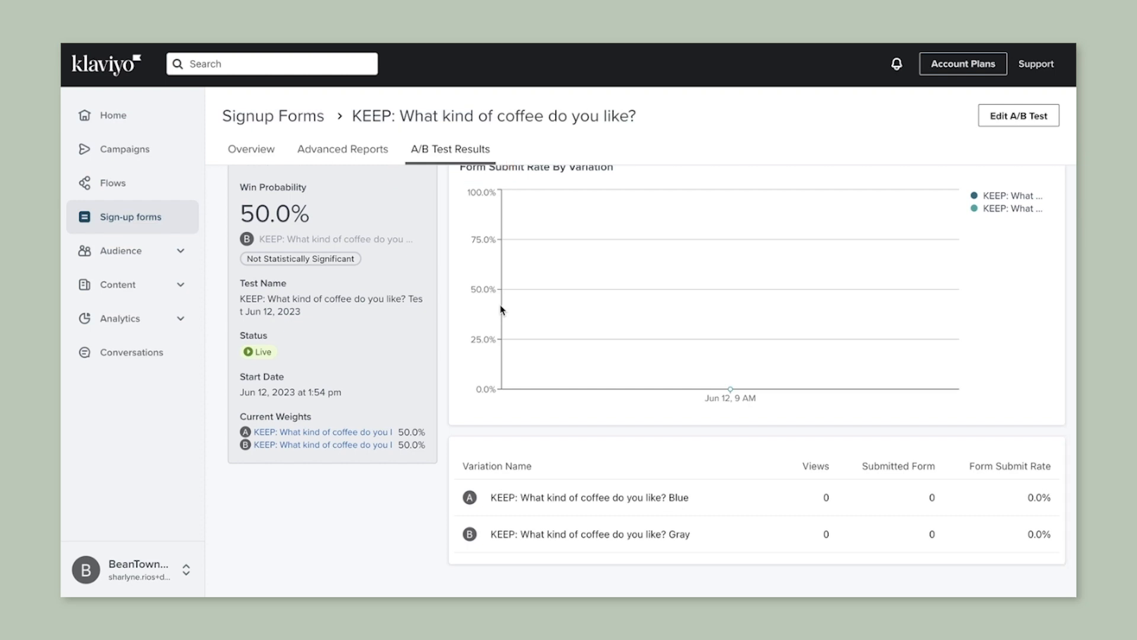
pyautogui.moveTo(570, 549)
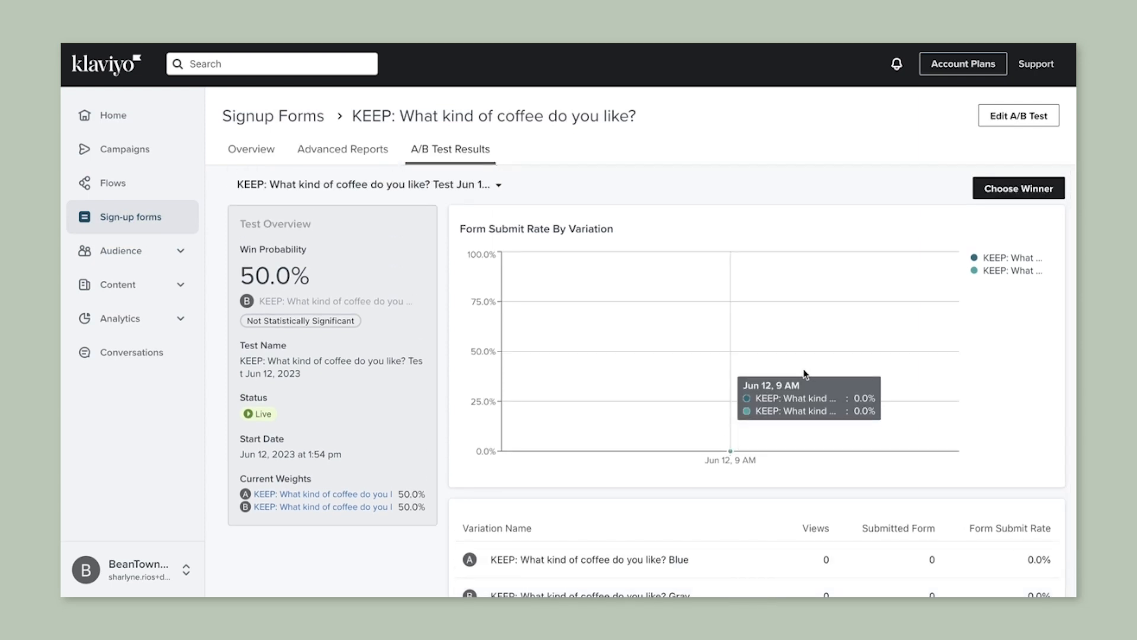
pyautogui.moveTo(440, 414)
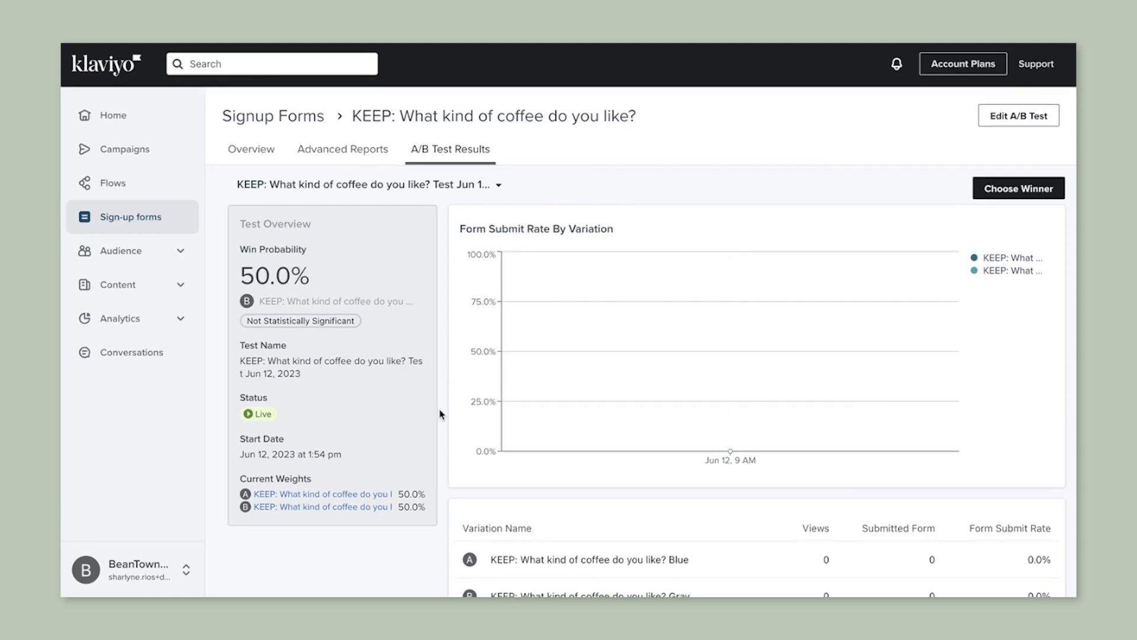